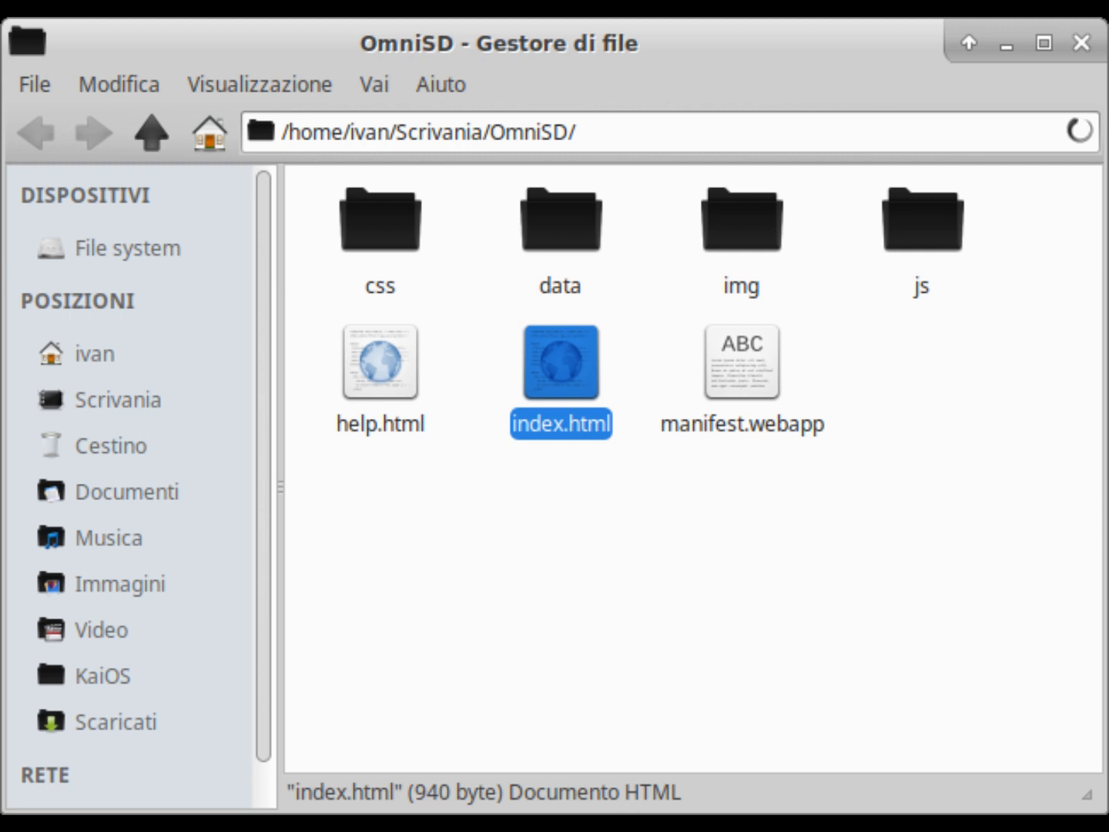
Step: Open OmniSD's index.html from its project folder in Mousepad
{"action": "double_click", "coordinate": [380, 362]}
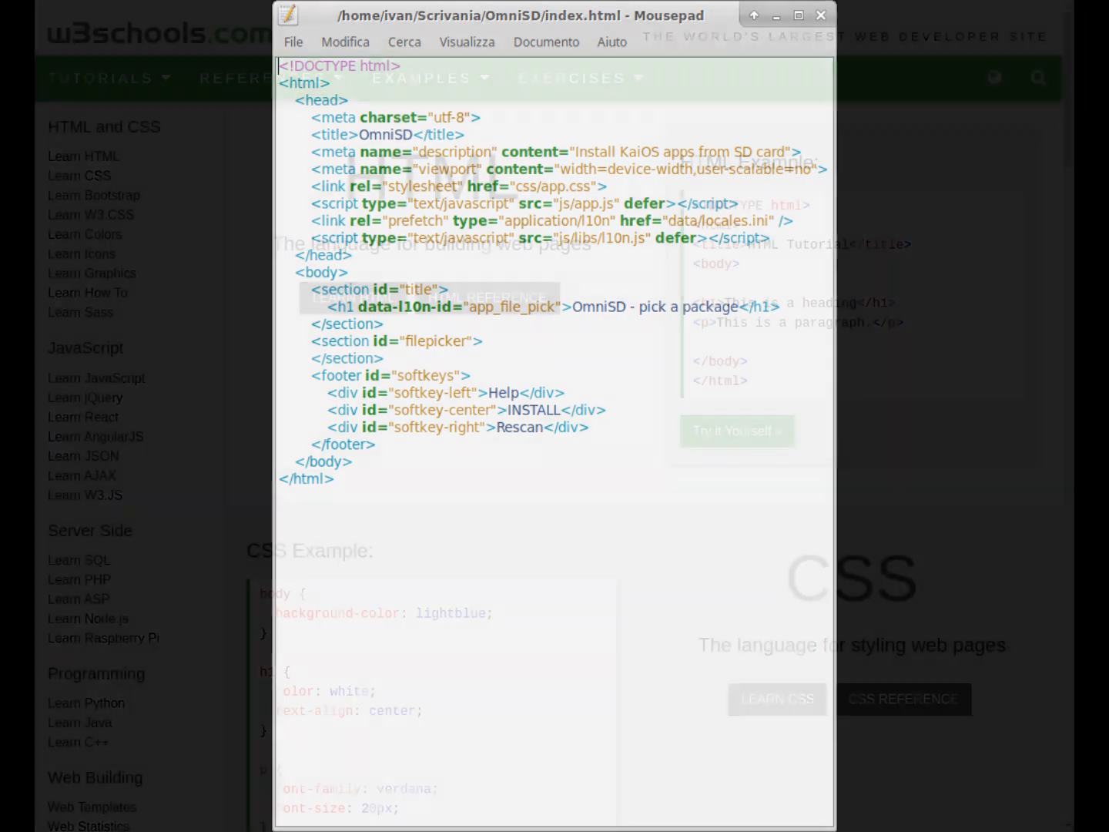
Step: Put away the Mousepad window after reviewing index.html to reveal the w3schools page
{"action": "left_click", "coordinate": [820, 15]}
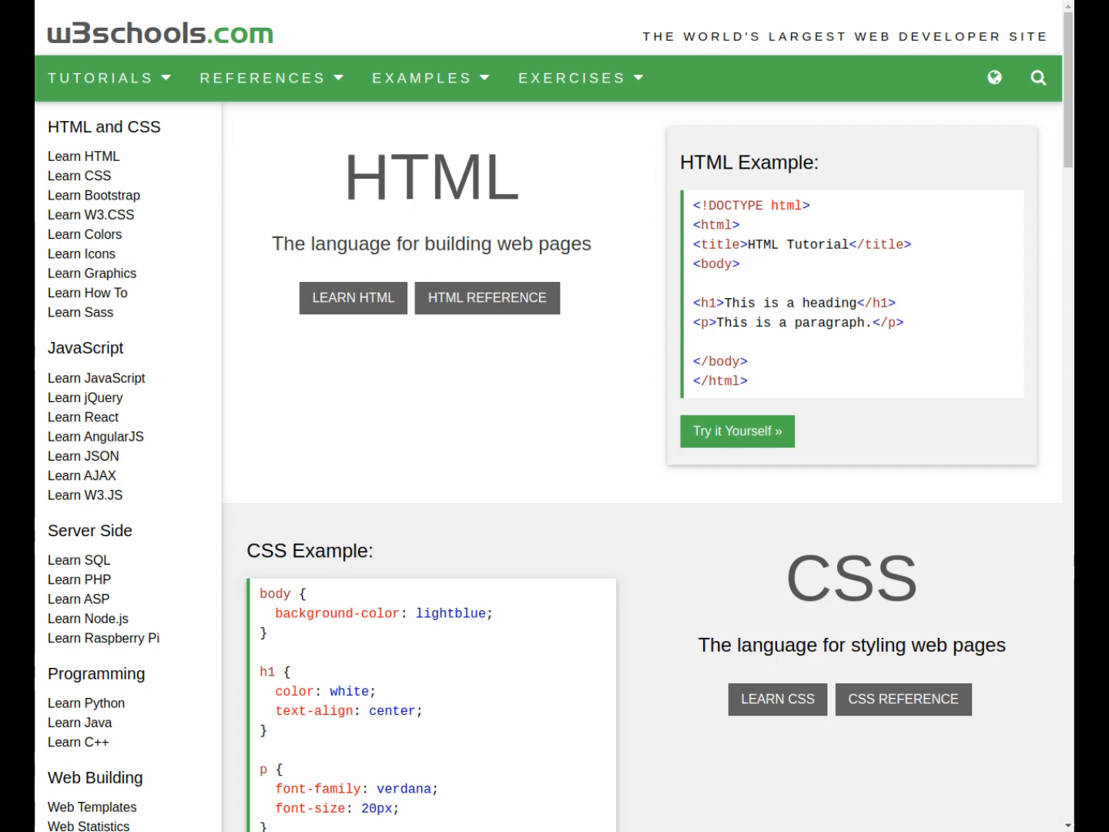